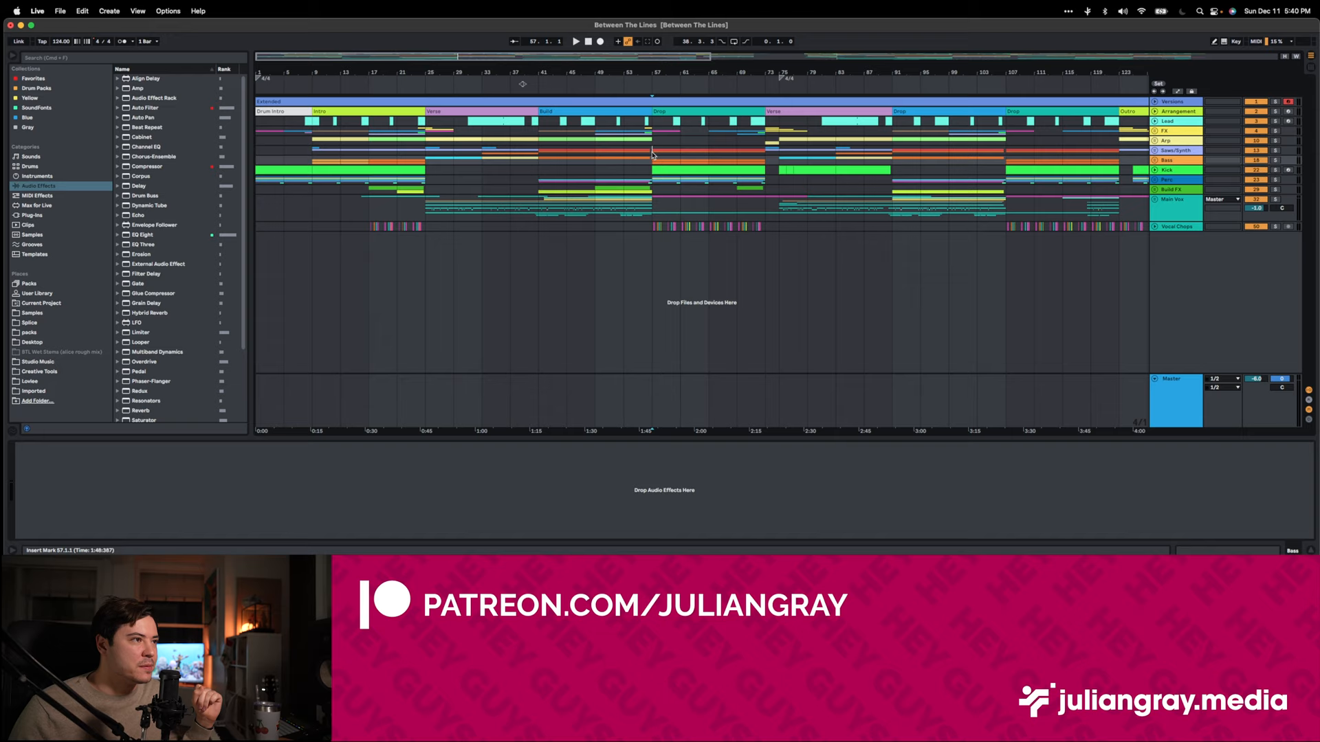
Select and unfold the Main Vox group to show its lead vocal tracks and EQ, compression, delay chain
{"action": "left_click", "coordinate": [1174, 200]}
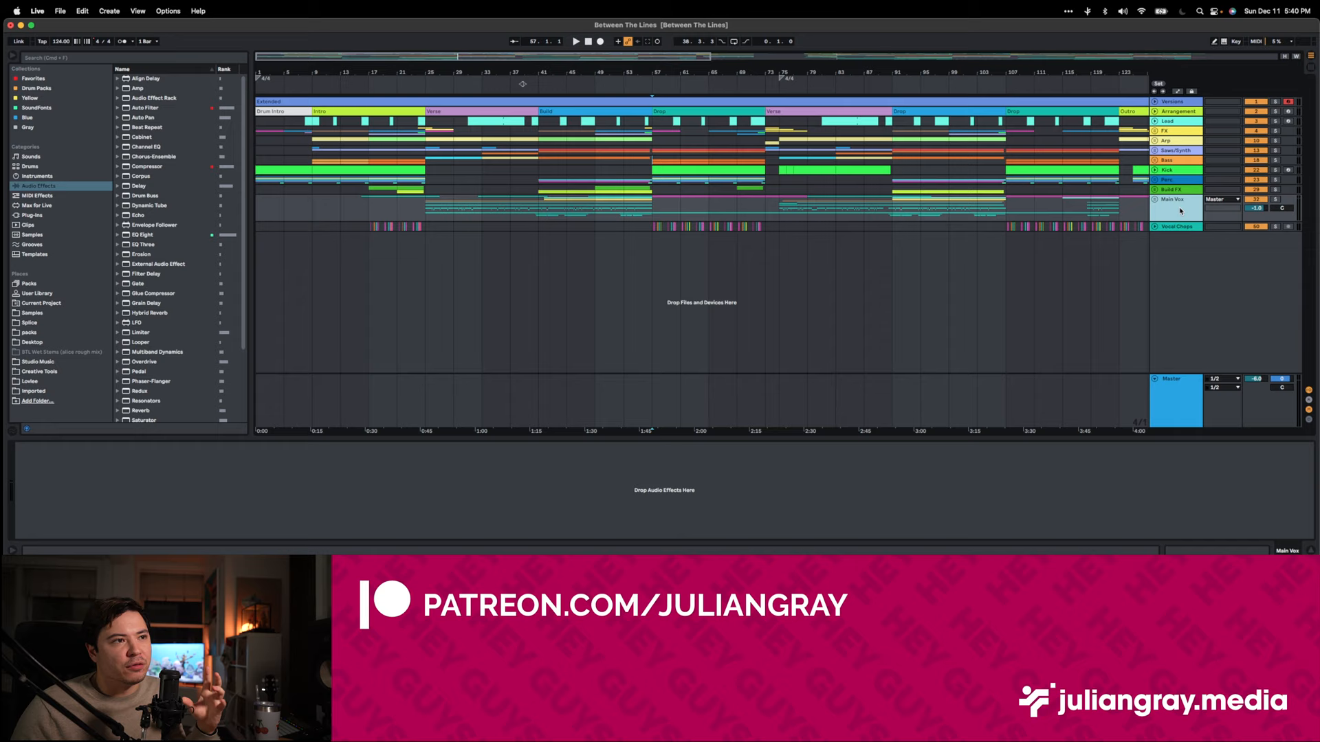
{"action": "left_click", "coordinate": [1173, 200]}
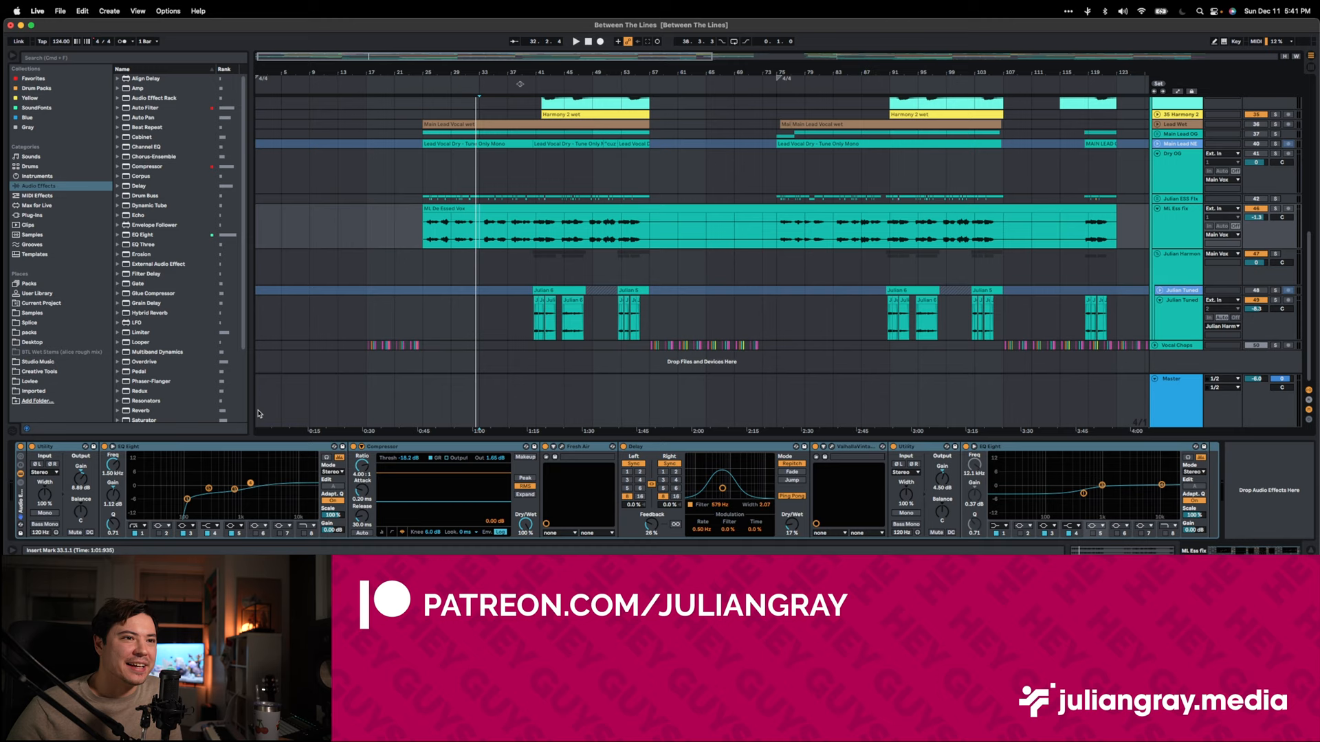
Reveal the tuned vocal and Esses tracks, then reselect ML Ess fix to display its devices
{"action": "scroll", "scroll_direction": "down", "scroll_amount": 3}
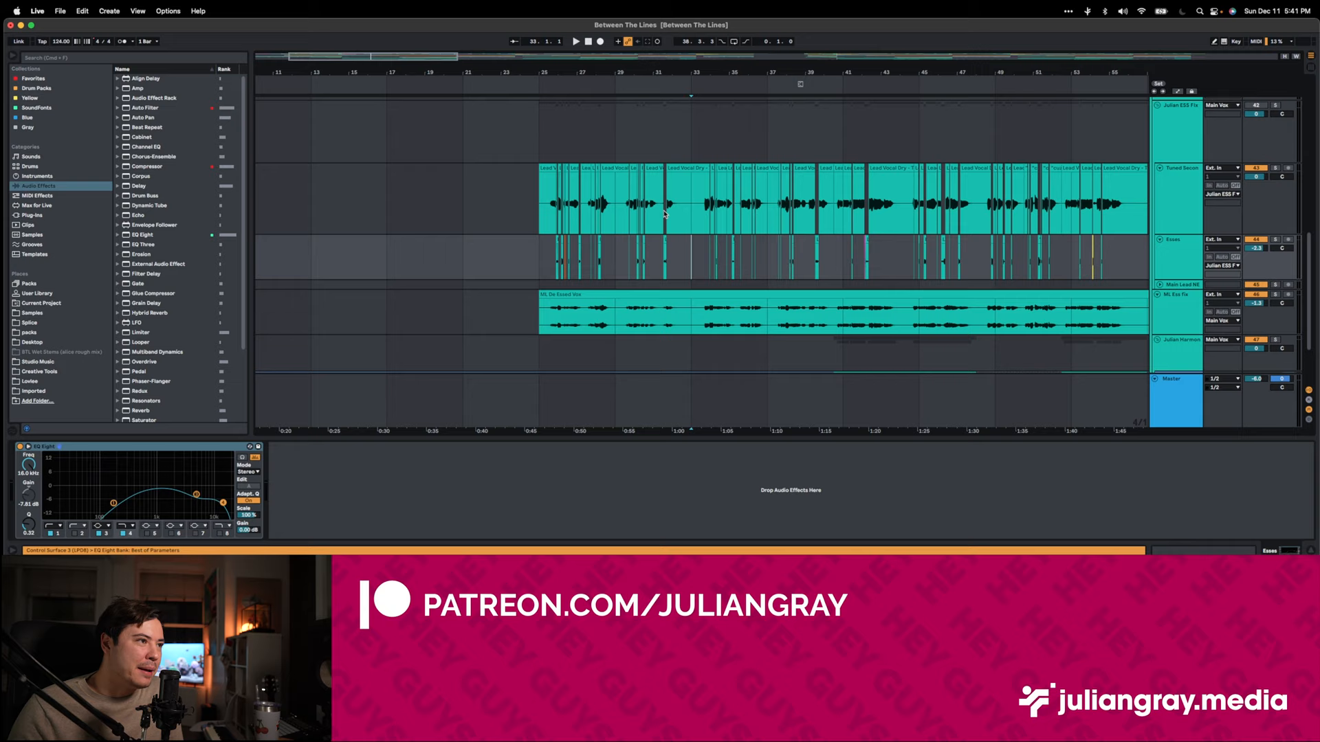
{"action": "left_click", "coordinate": [664, 258]}
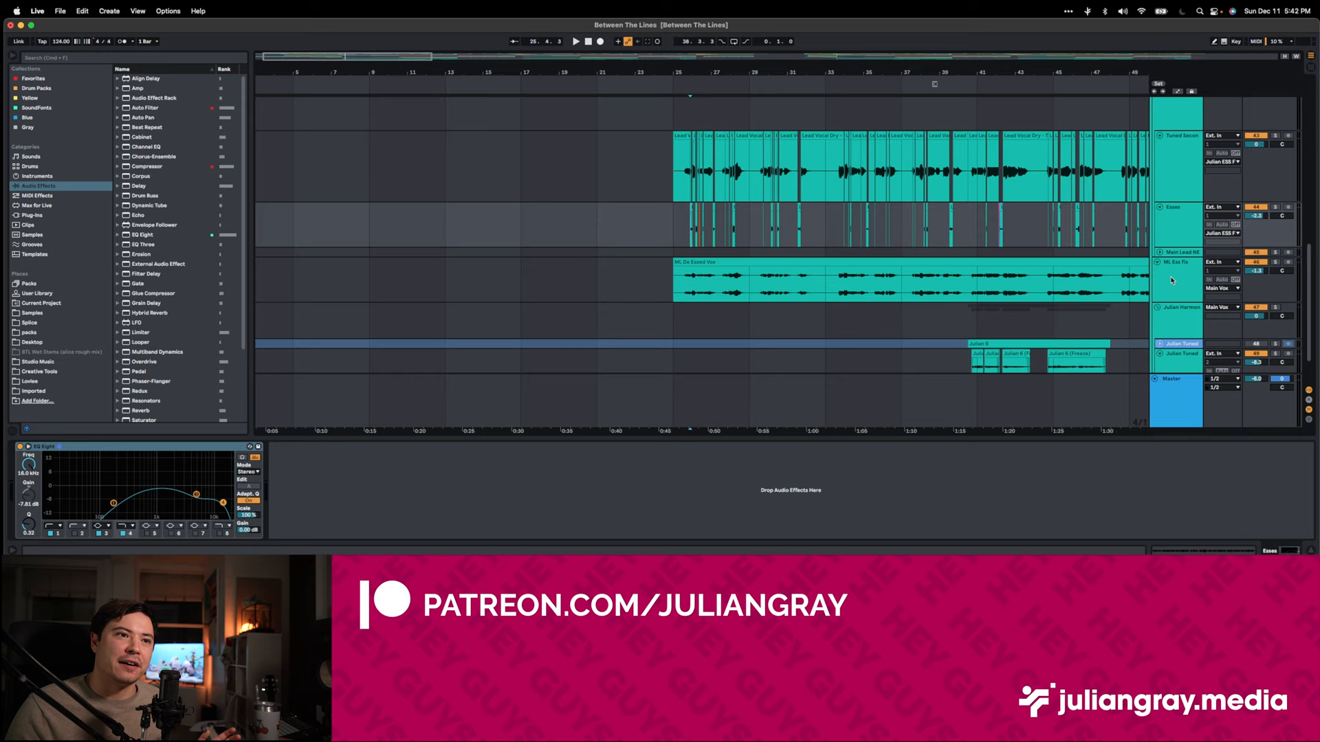
{"action": "left_click", "coordinate": [1182, 261]}
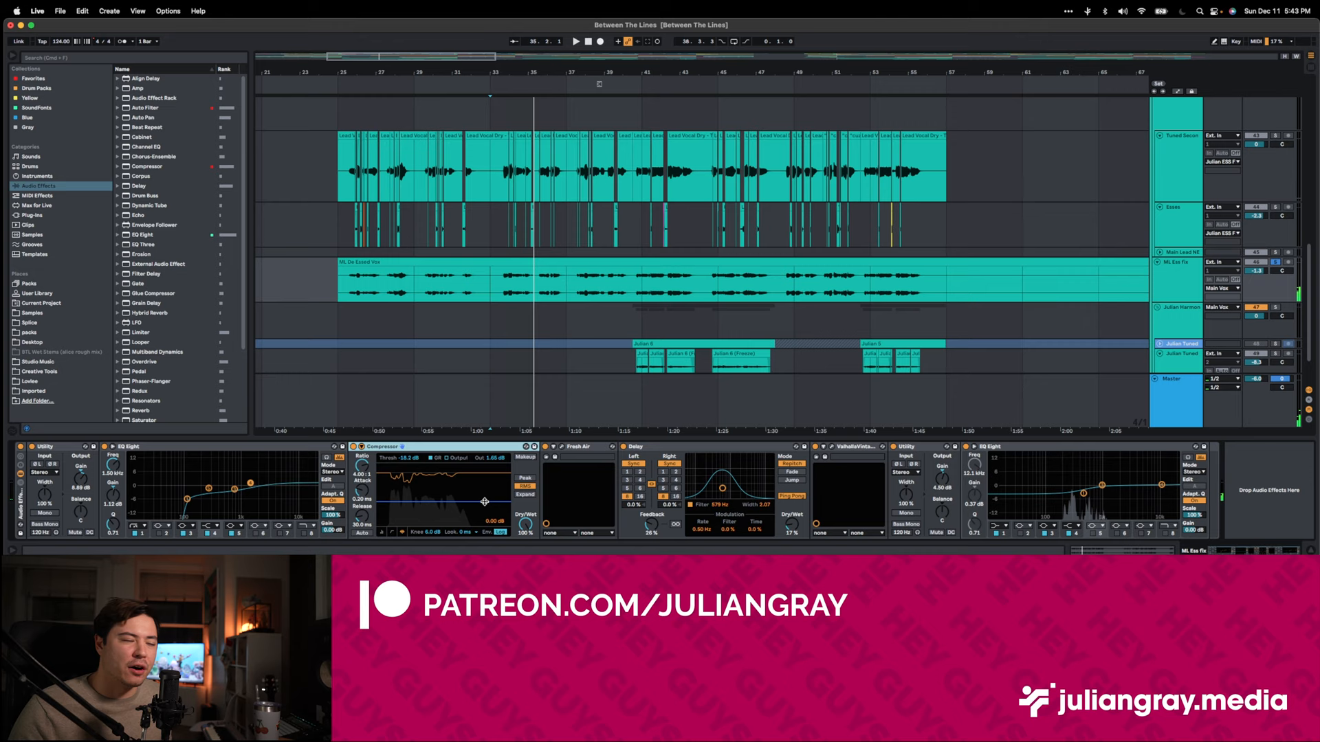
Bring up the Fresh Air plugin window, showing Mid Air 19 and High Air 10
{"action": "left_click", "coordinate": [578, 446]}
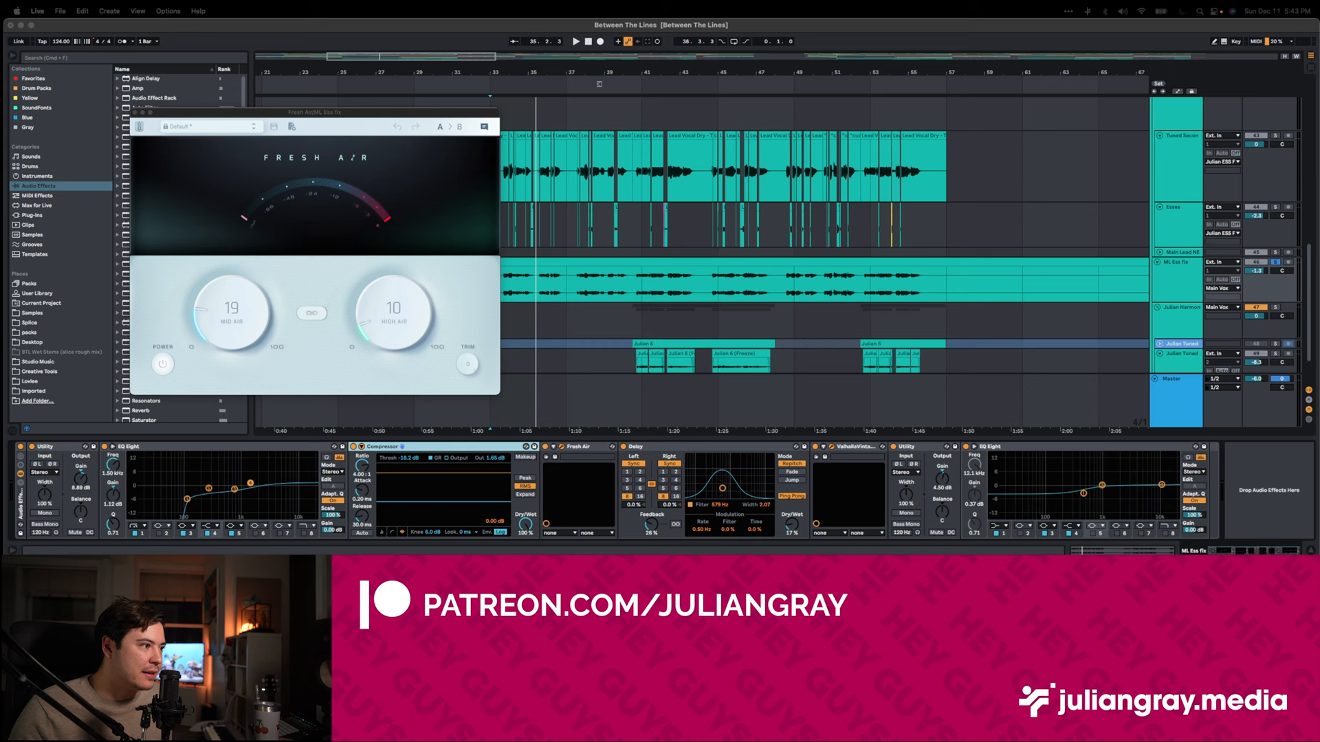
{"action": "left_click", "coordinate": [853, 447]}
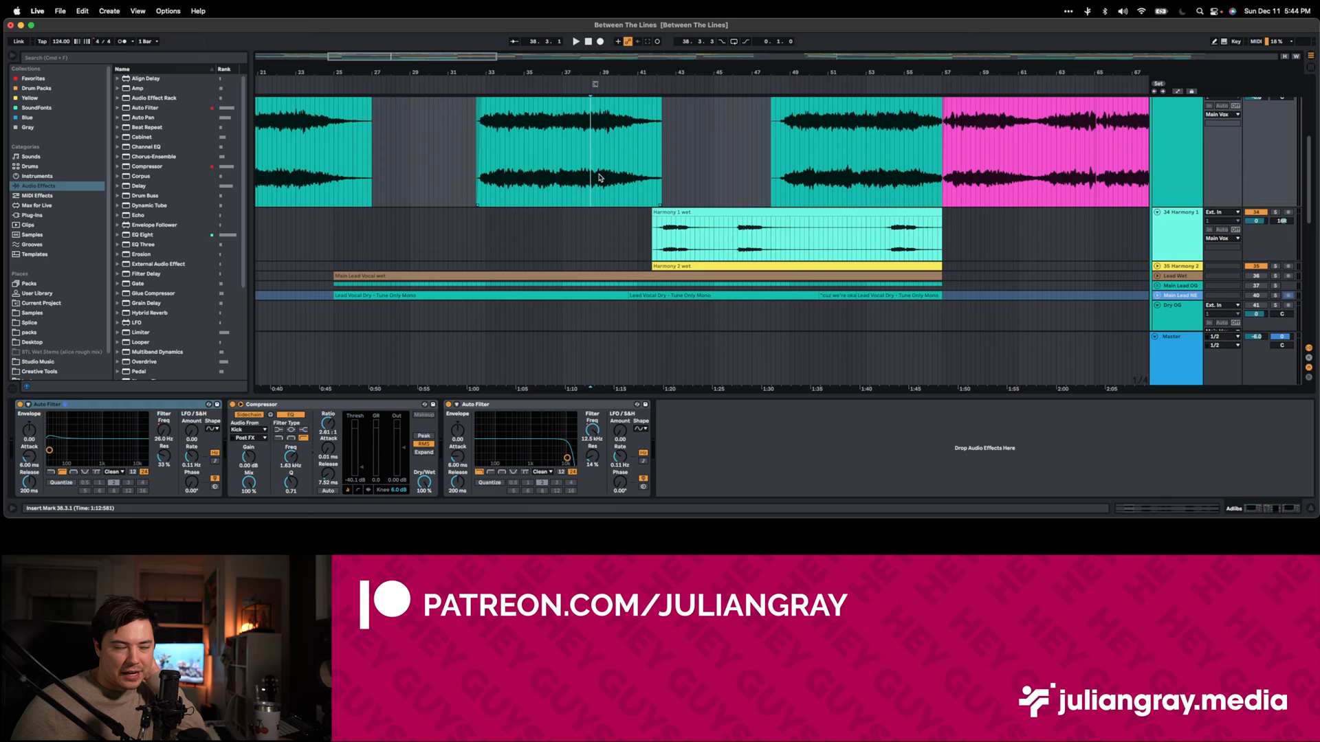
{"action": "left_click", "coordinate": [575, 41]}
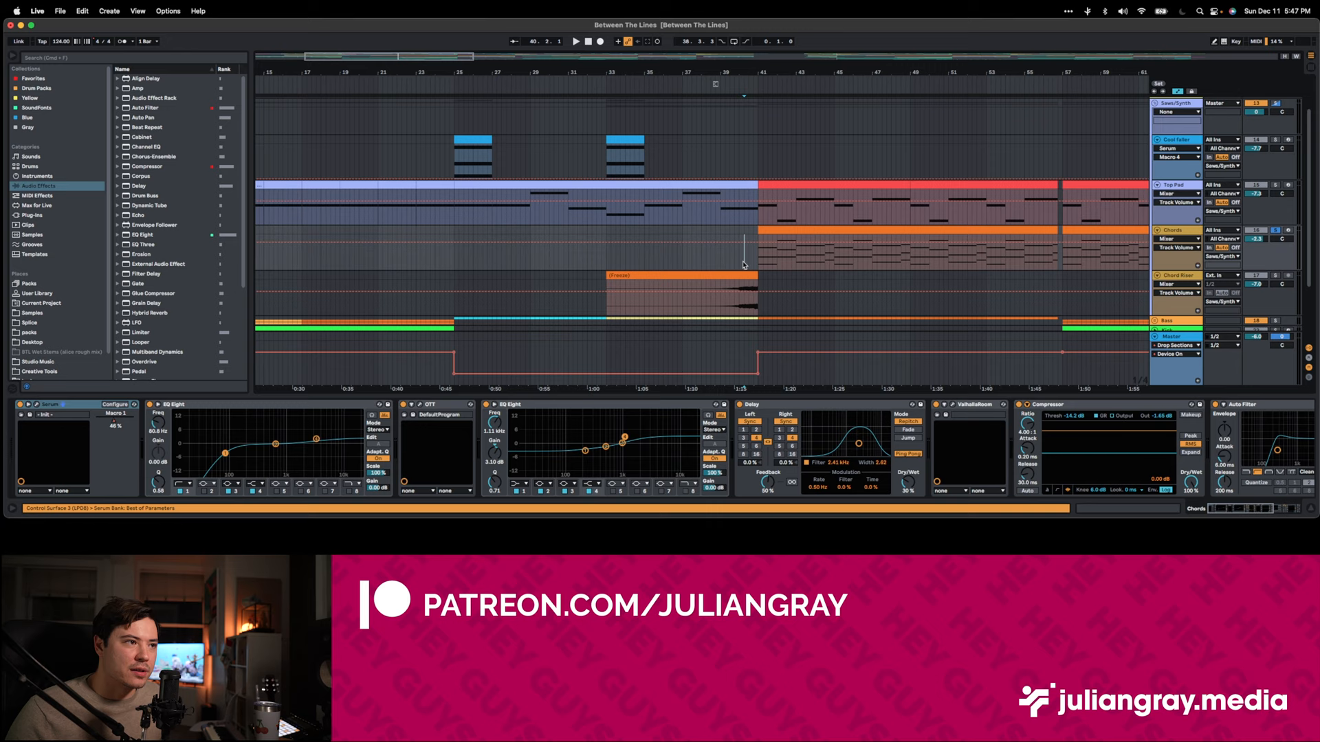
Scroll the Chords chain to Delay through Utility and view, then close, ValhallaRoom
{"action": "left_click", "coordinate": [575, 41]}
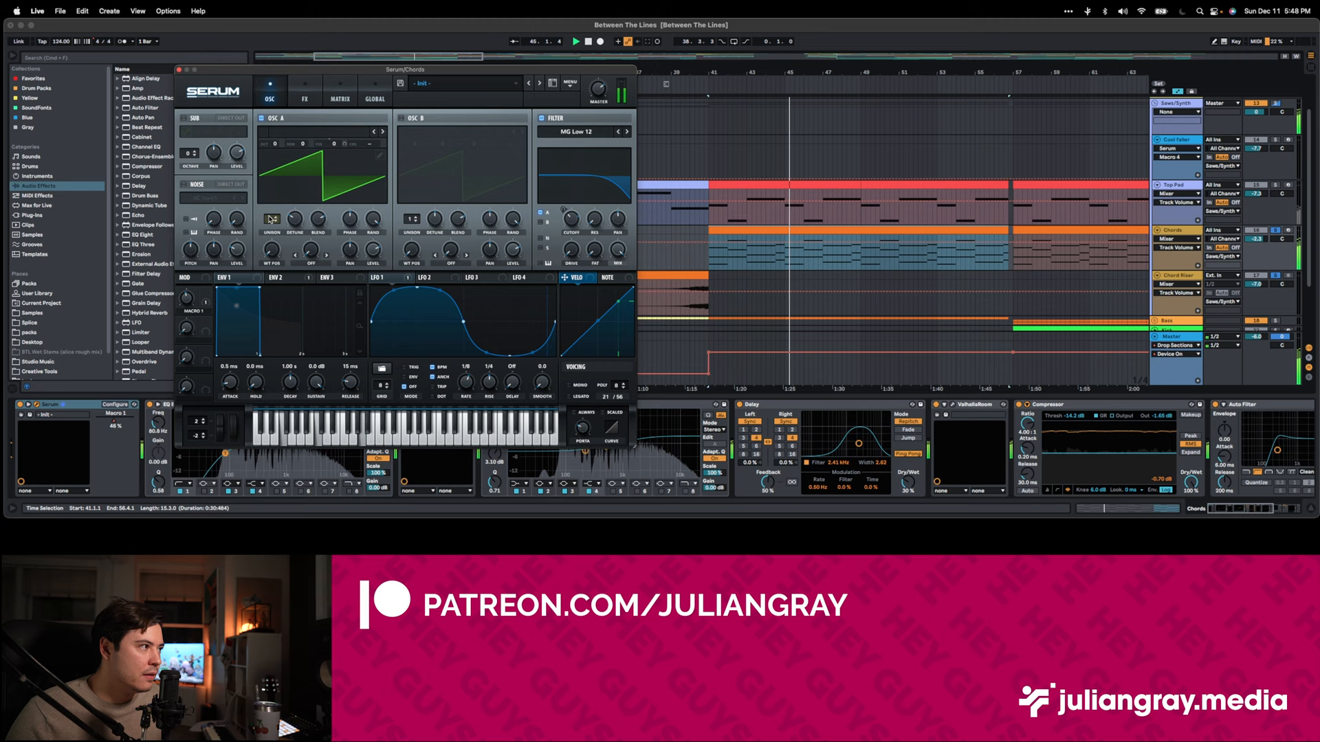
{"action": "left_click", "coordinate": [382, 277]}
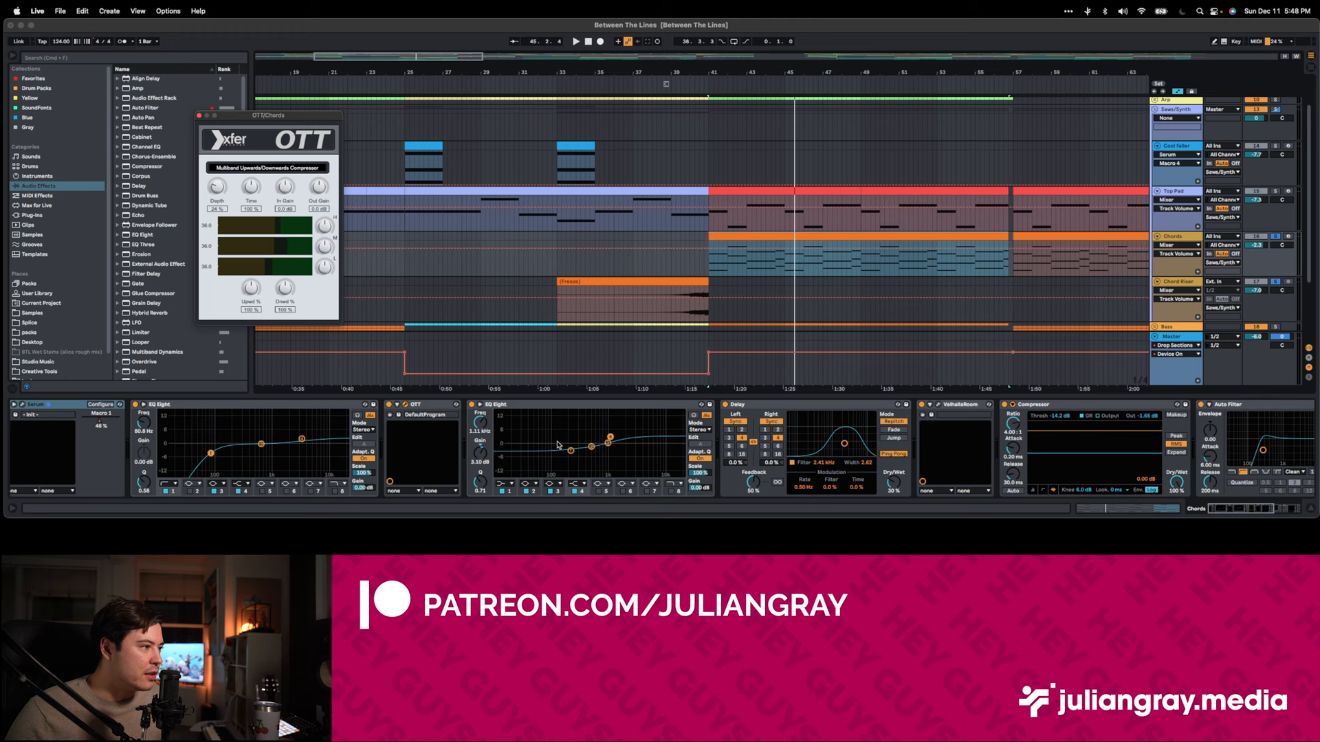
{"action": "scroll", "scroll_direction": "right", "scroll_amount": 3}
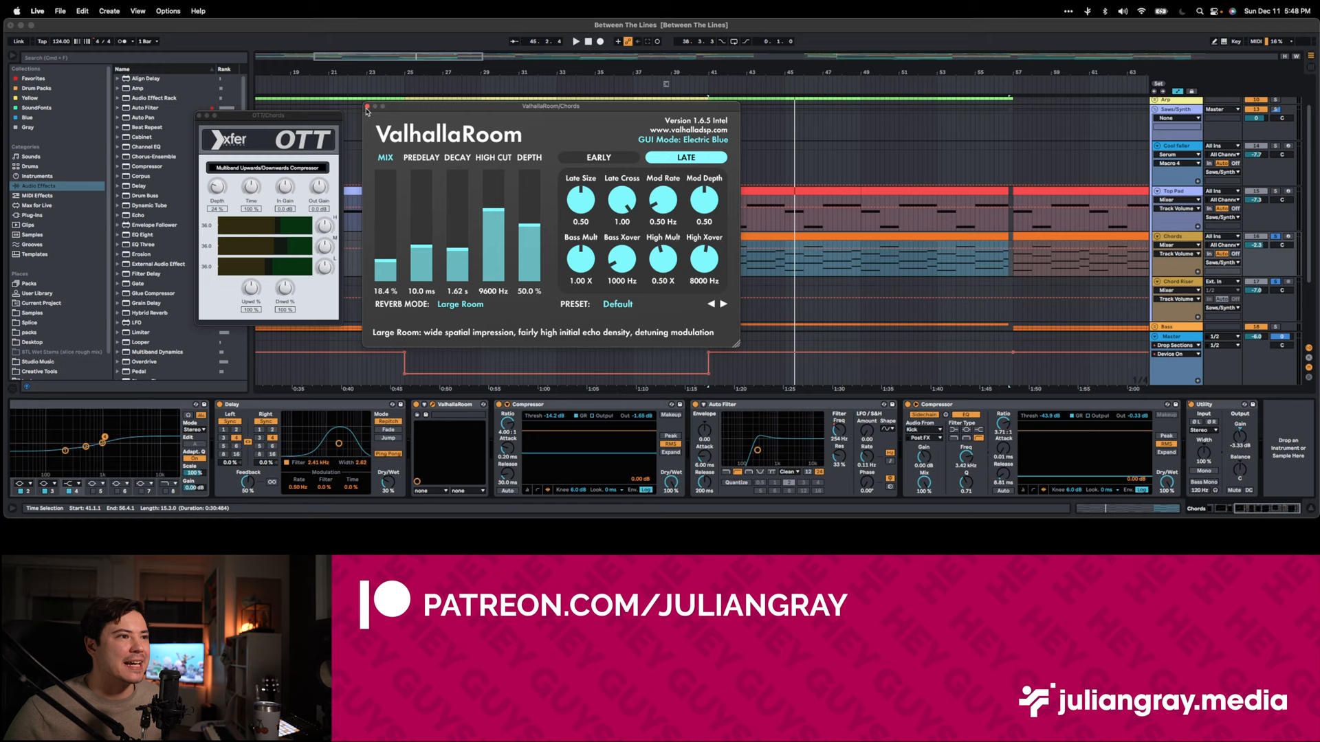
{"action": "left_click", "coordinate": [365, 107]}
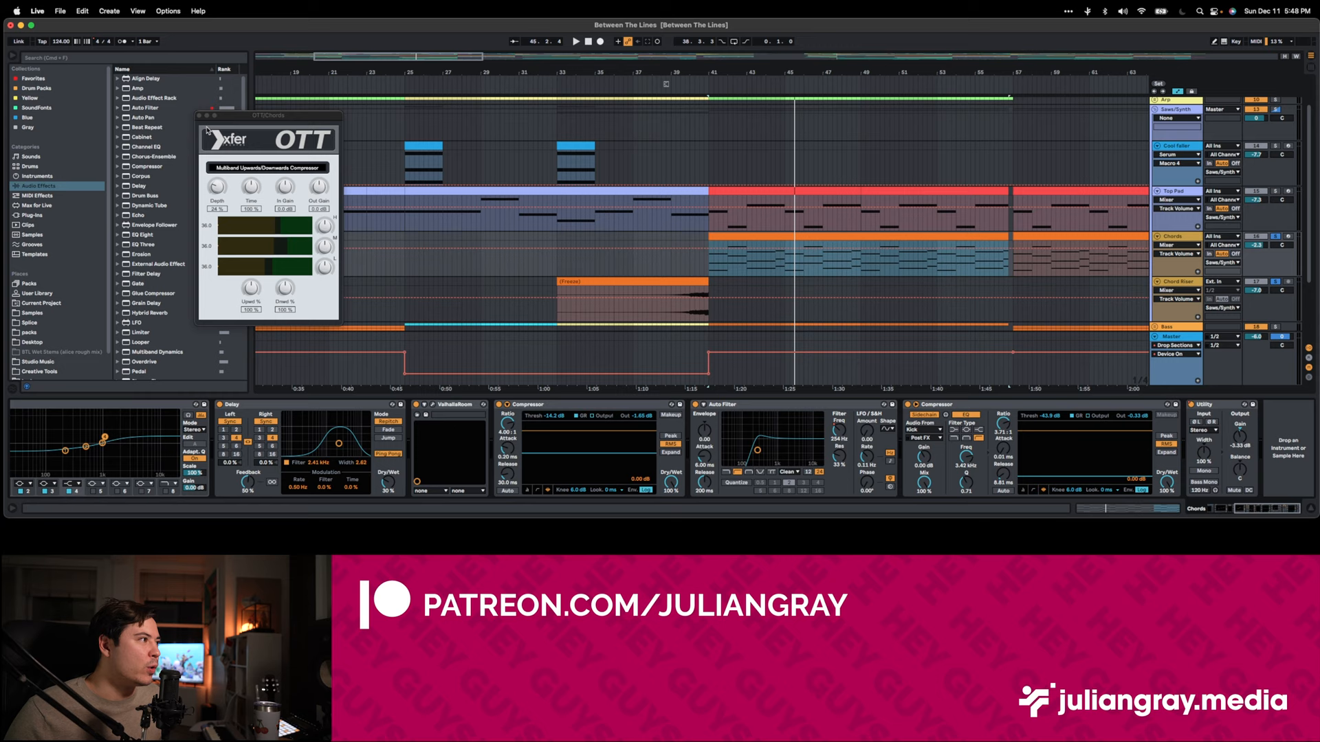
Show the Sub bass track's Serum patch with its saw and sine oscillators
{"action": "left_click", "coordinate": [198, 116]}
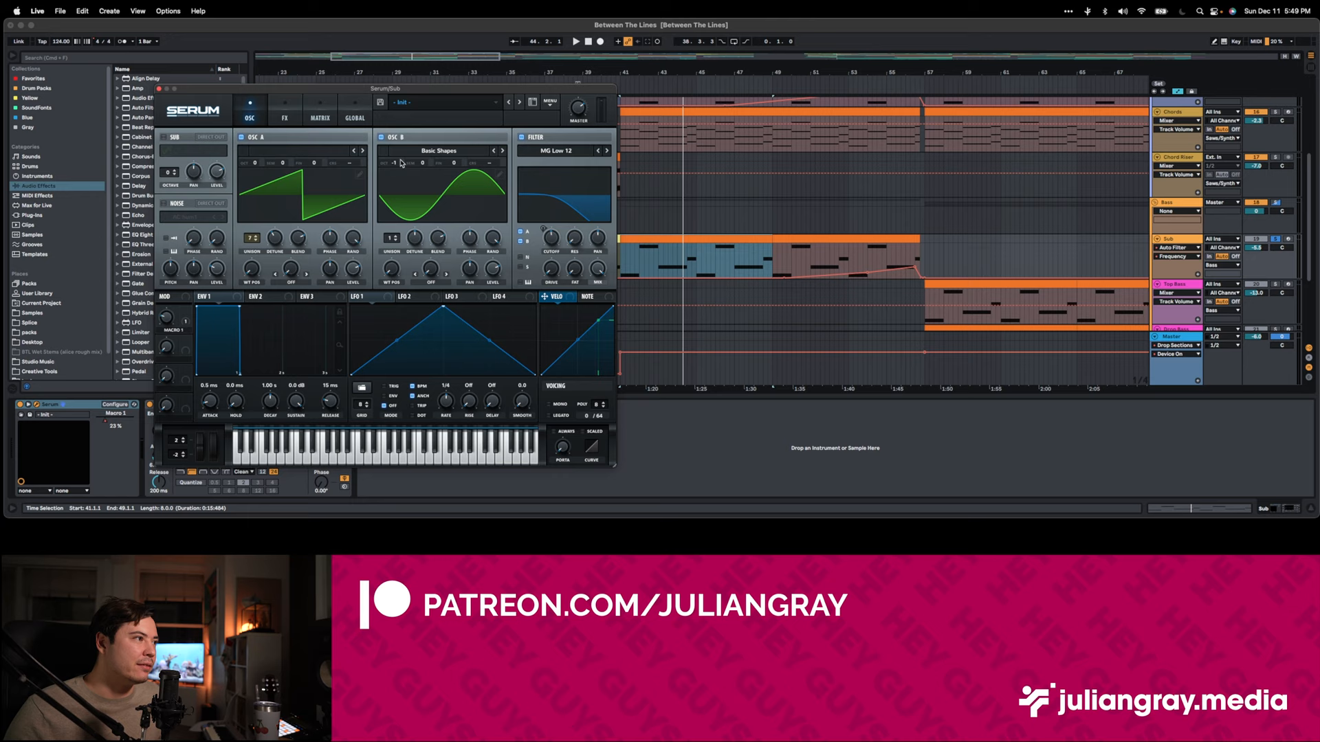
Close Serum and show Top Bass's Serum, EQ Eight, Utility and Compressor chain
{"action": "left_click", "coordinate": [576, 42]}
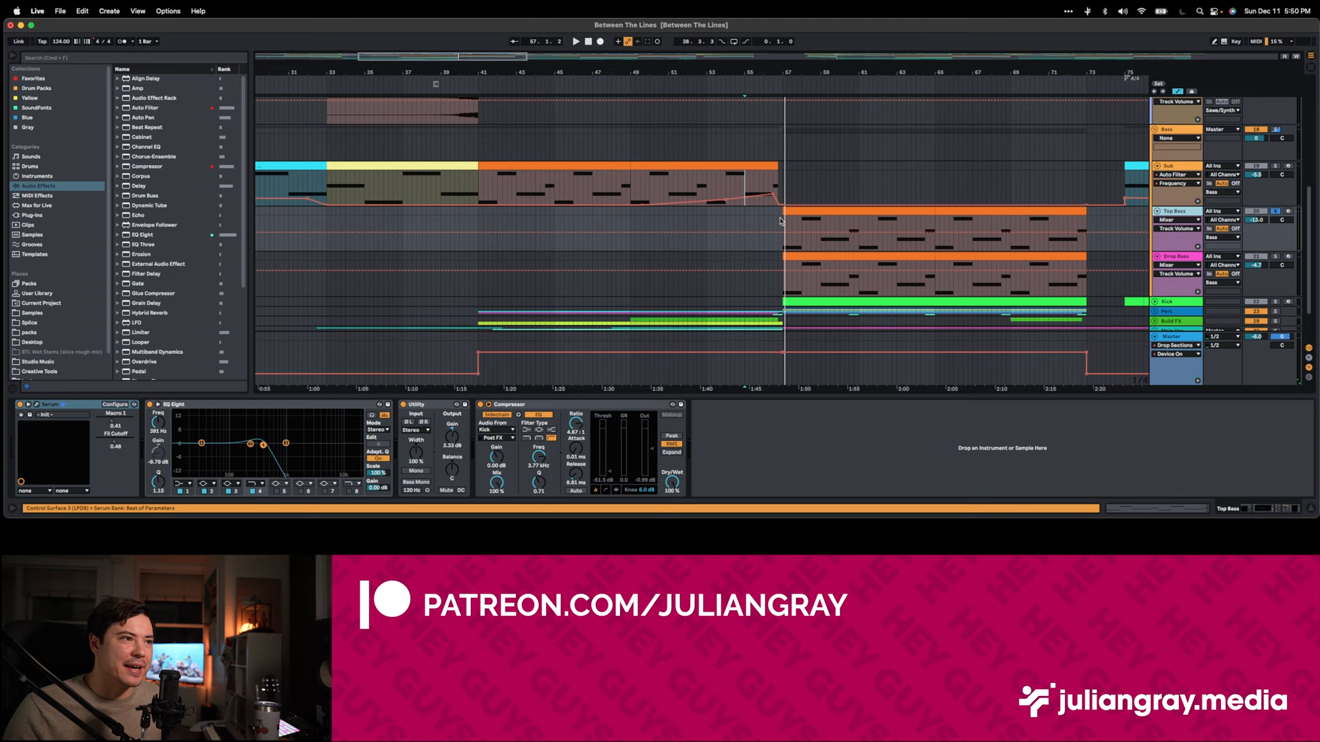
Show the Drop Bass Serum patch with its saw oscillator and LFO shape
{"action": "left_click", "coordinate": [575, 41]}
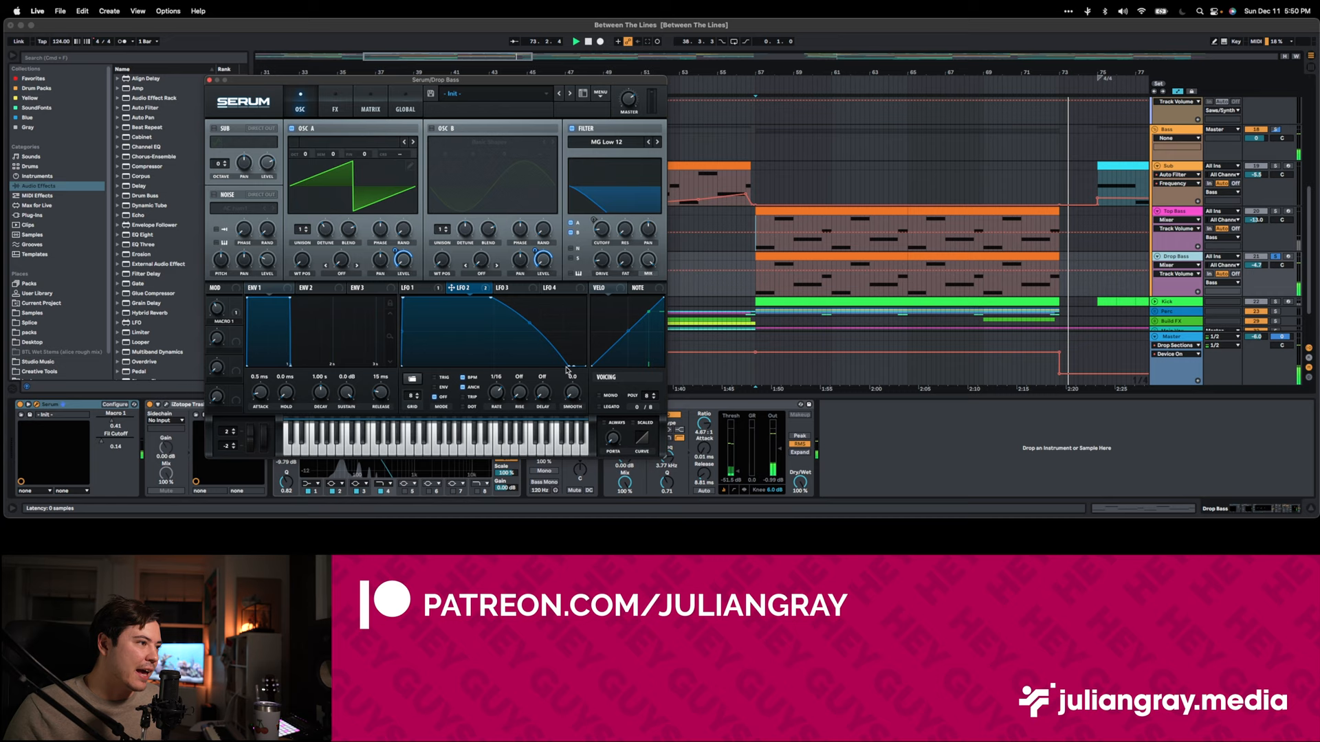
Bring up the iZotope Trash 2 distortion window on the Drop Bass track
{"action": "left_click", "coordinate": [420, 288]}
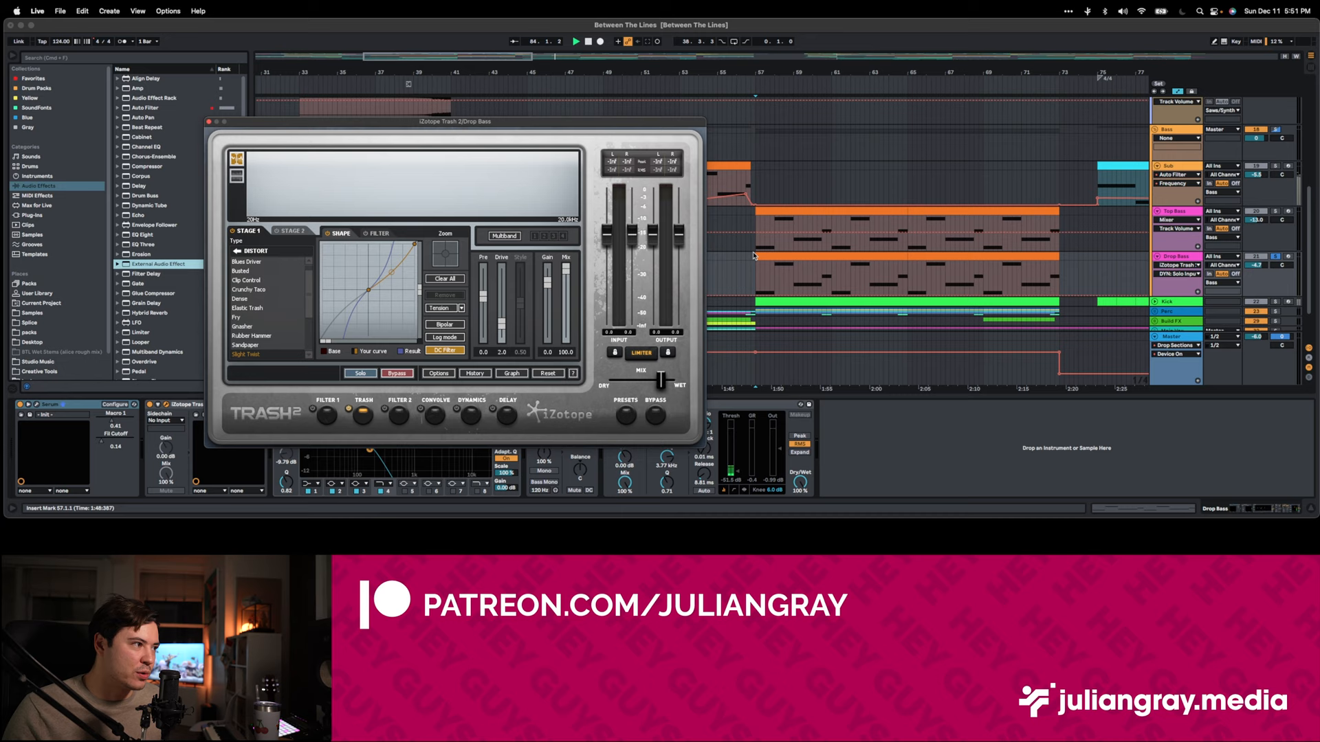
Close Trash 2, leaving the Drop Bass chain of Serum, Trash 2, EQ Eight, Utility, Compressor visible
{"action": "left_click", "coordinate": [576, 42]}
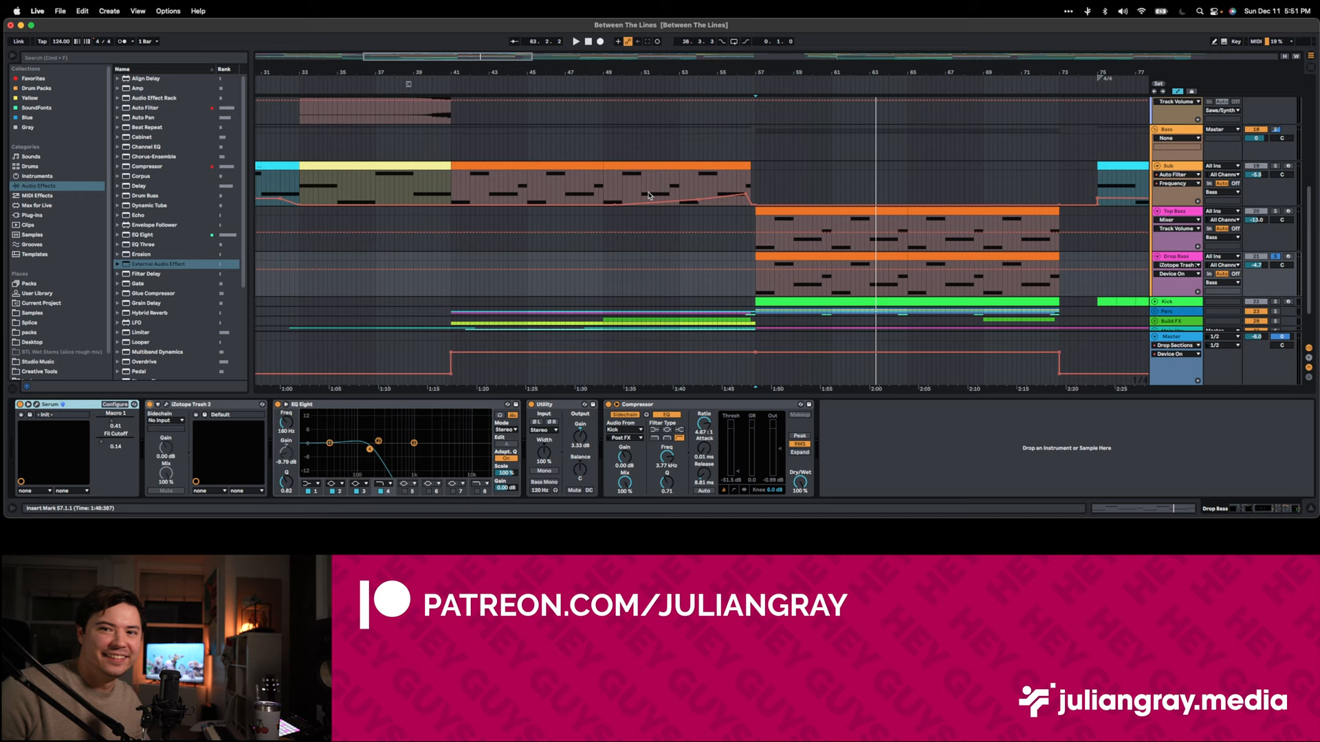
Show the Lead track's Serum patch with its two sine oscillators
{"action": "left_click", "coordinate": [576, 41]}
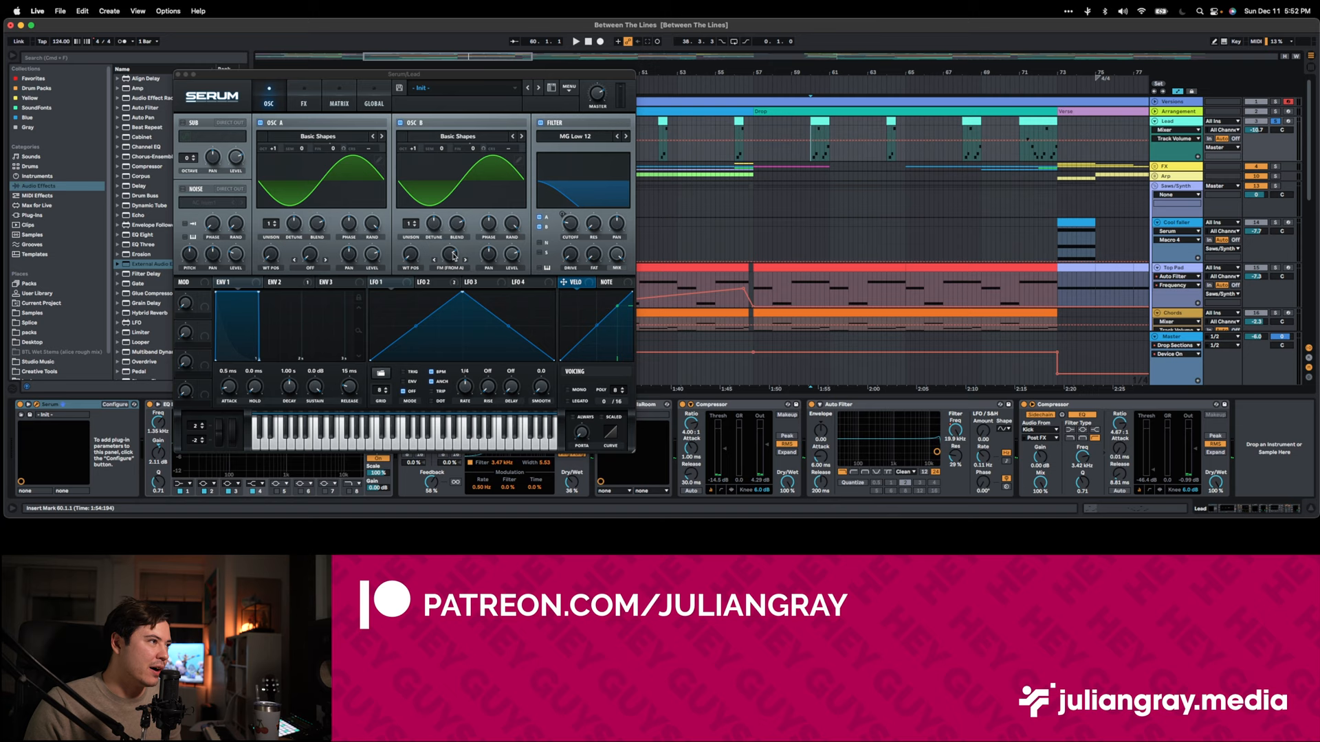
Inspect the Lead track's Serum synth, bringing up its second LFO shape
{"action": "left_click", "coordinate": [423, 282]}
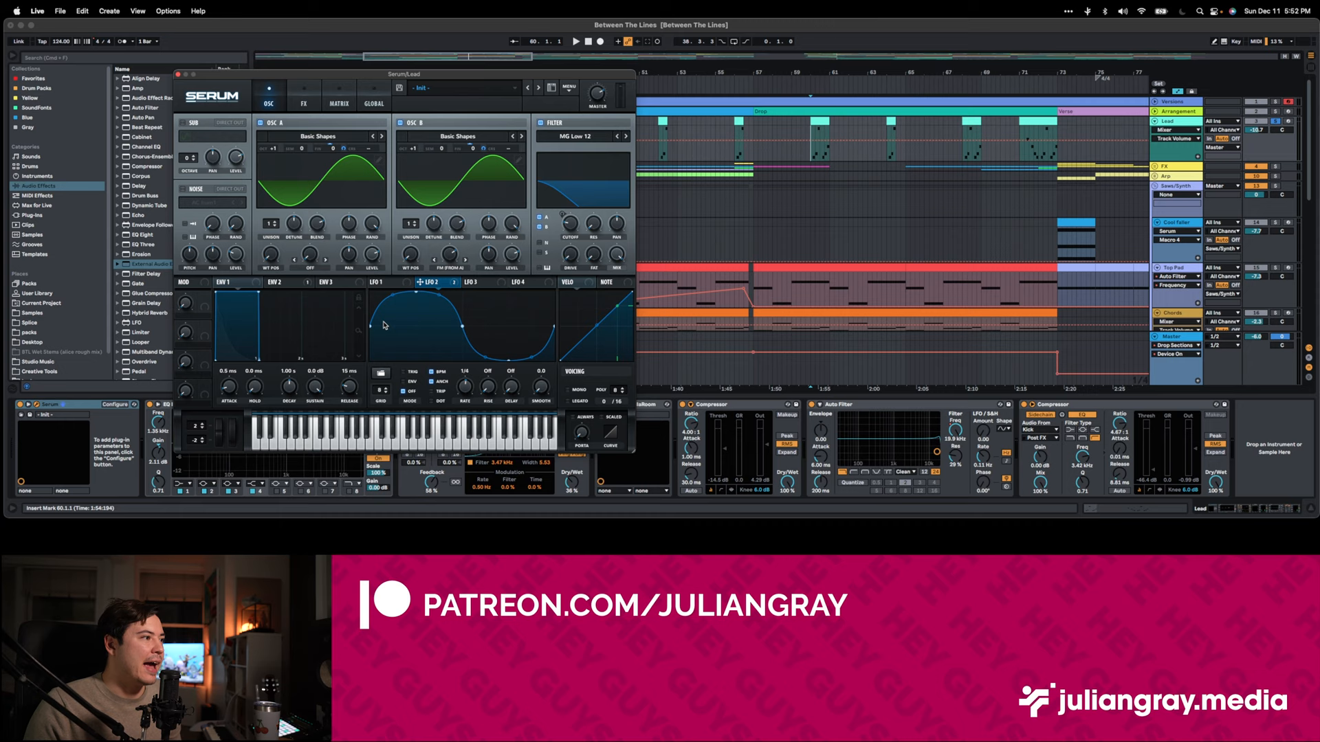
{"action": "mouse_move", "coordinate": [329, 86]}
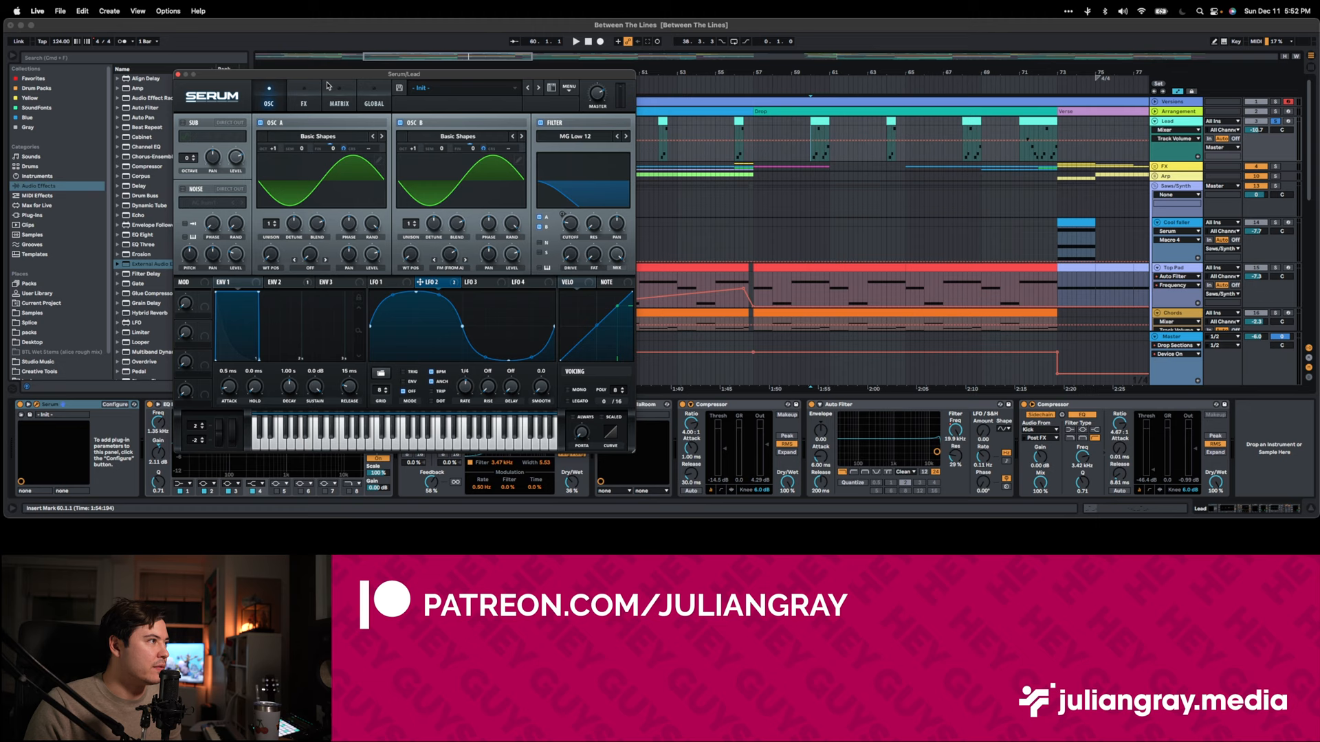
{"action": "left_click", "coordinate": [284, 281]}
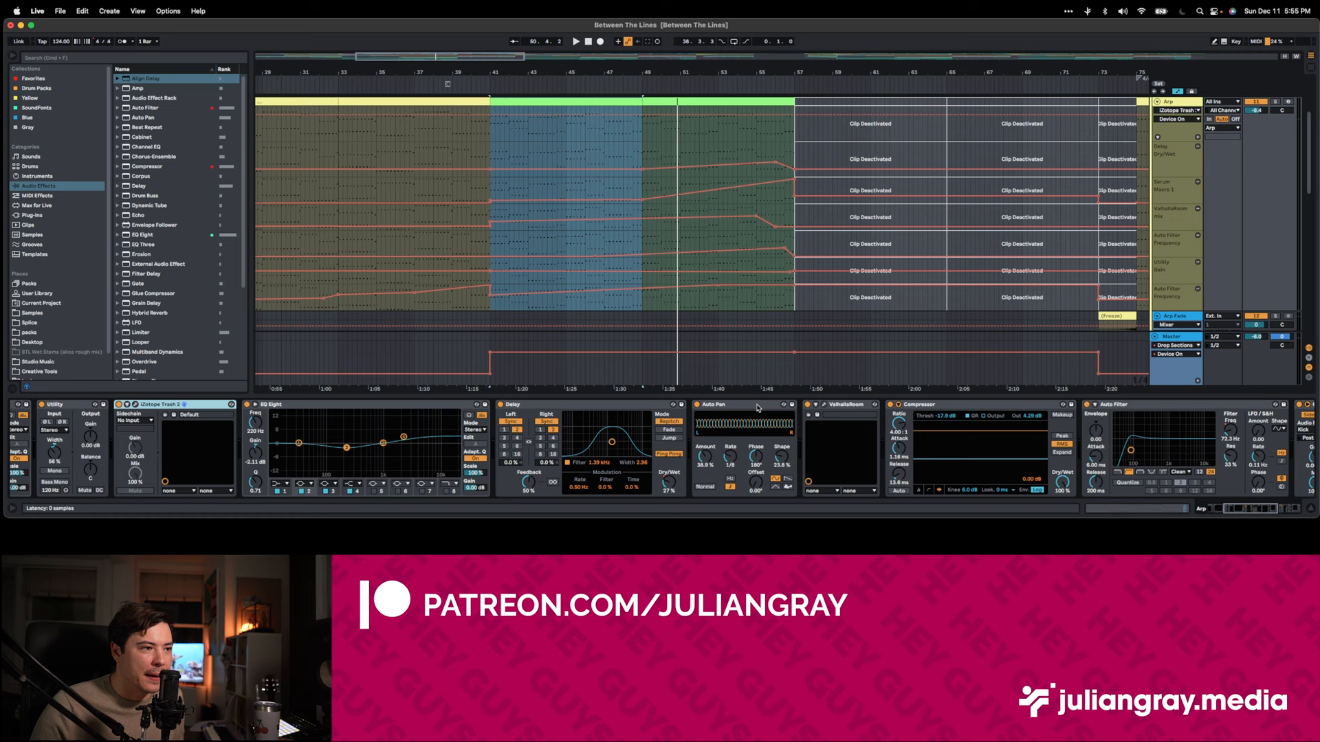
Display the Arp track's automation lanes and its effects chain in the Detail View
{"action": "left_click", "coordinate": [842, 404]}
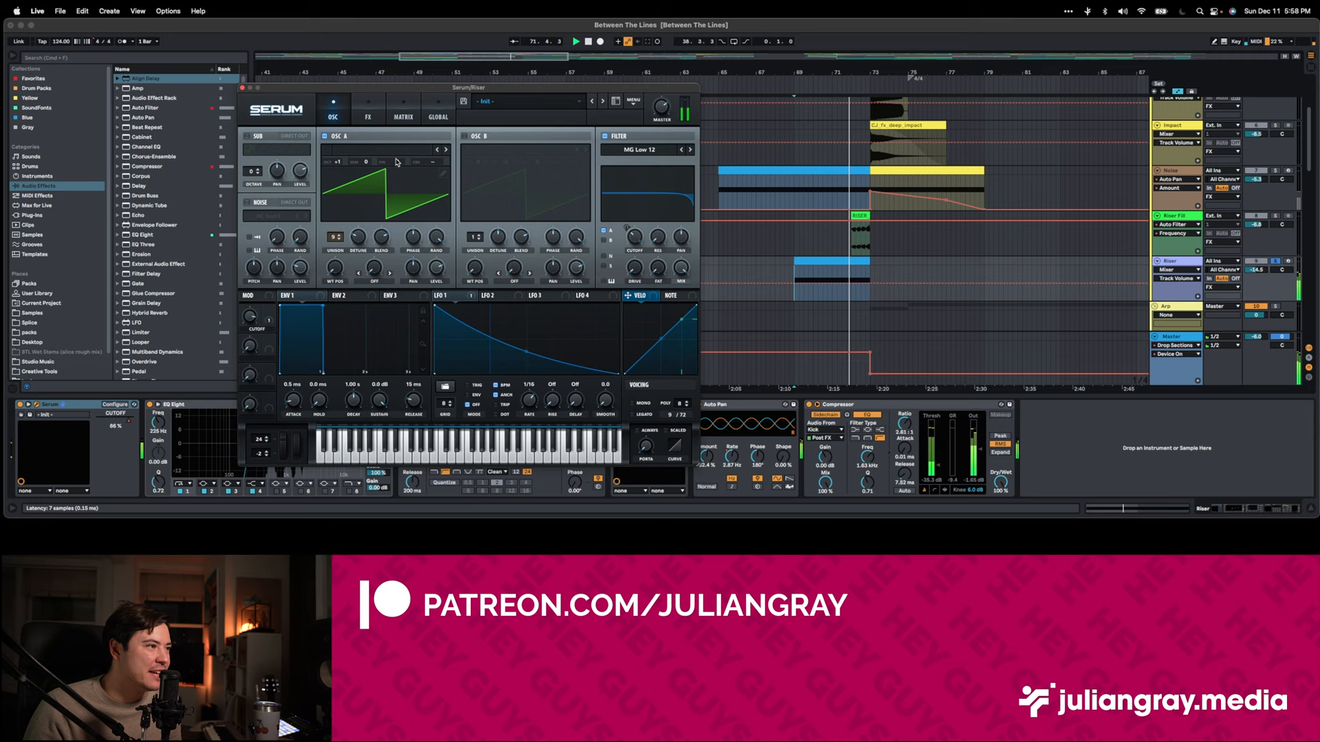
Switch the Riser's Serum to its FX page, showing the Distortion module
{"action": "left_click", "coordinate": [366, 116]}
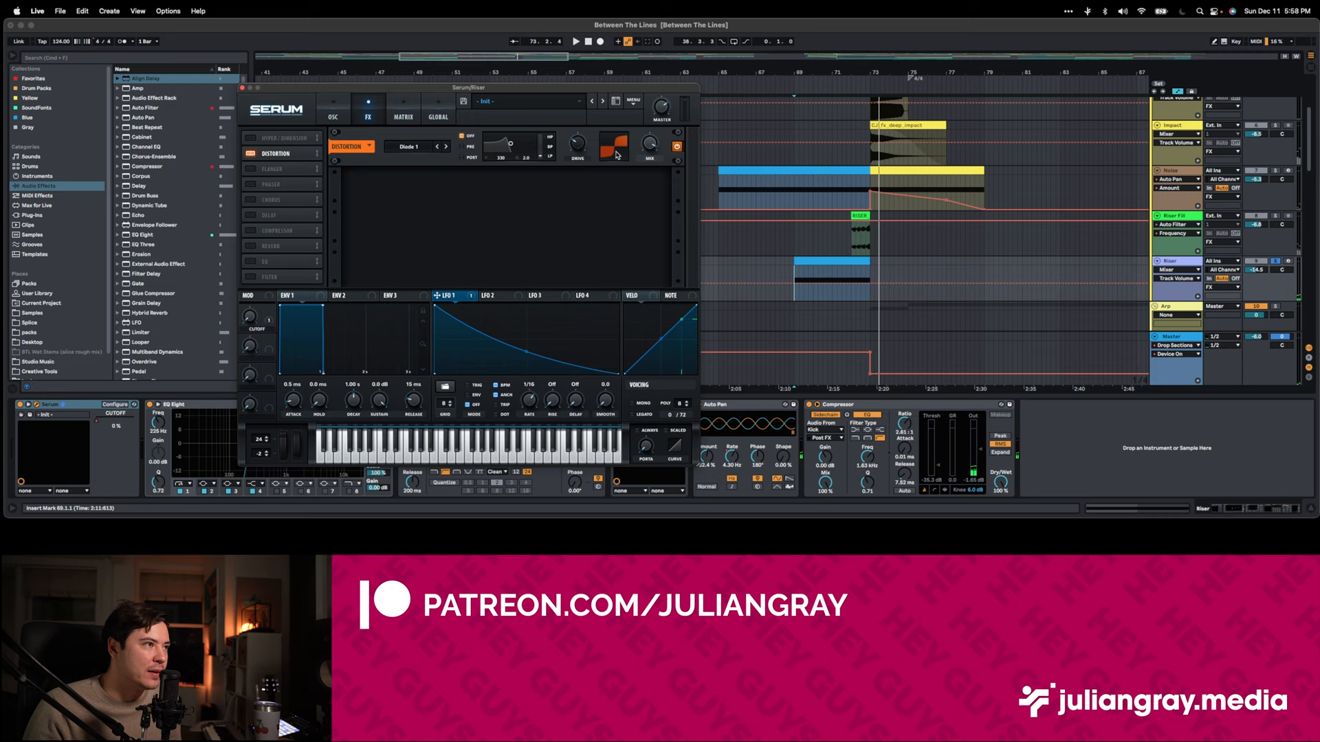
{"action": "left_click", "coordinate": [333, 109]}
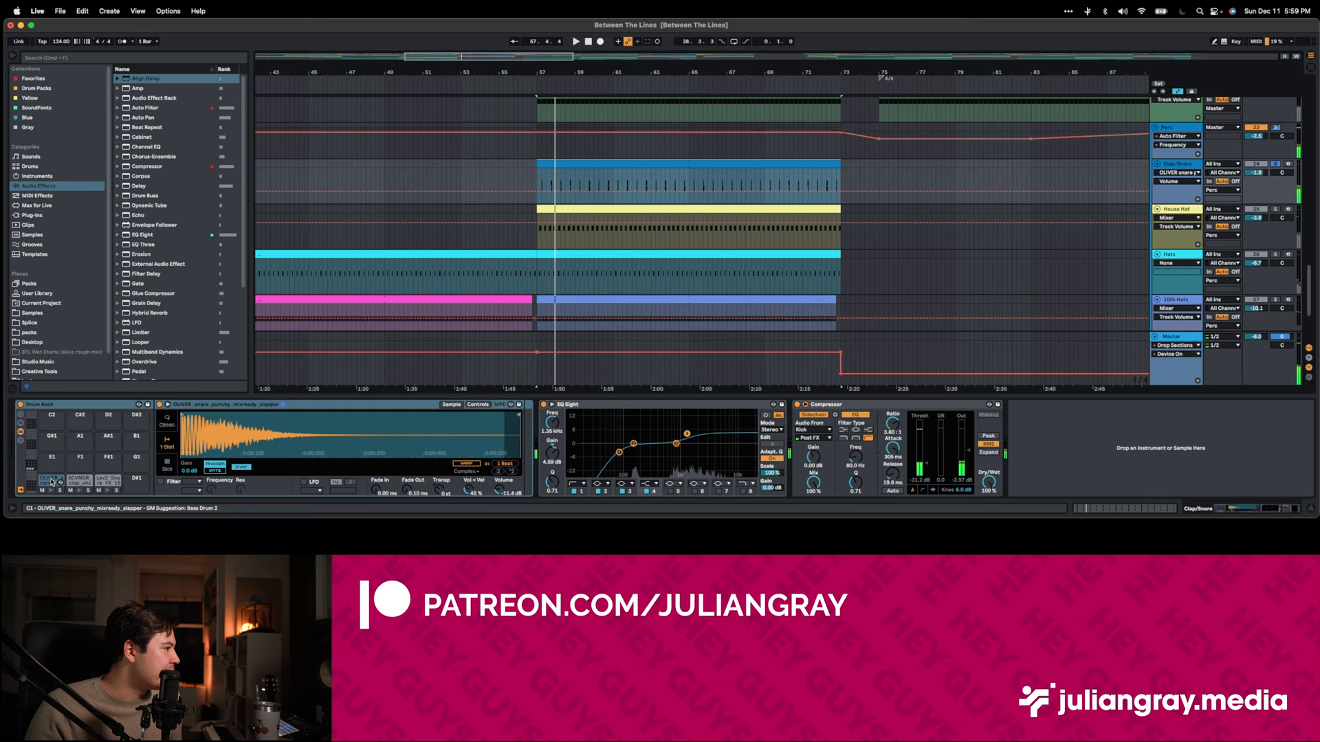
Step through the snare, clap and snare FX pads to show each sample's Simpler
{"action": "left_click", "coordinate": [52, 478]}
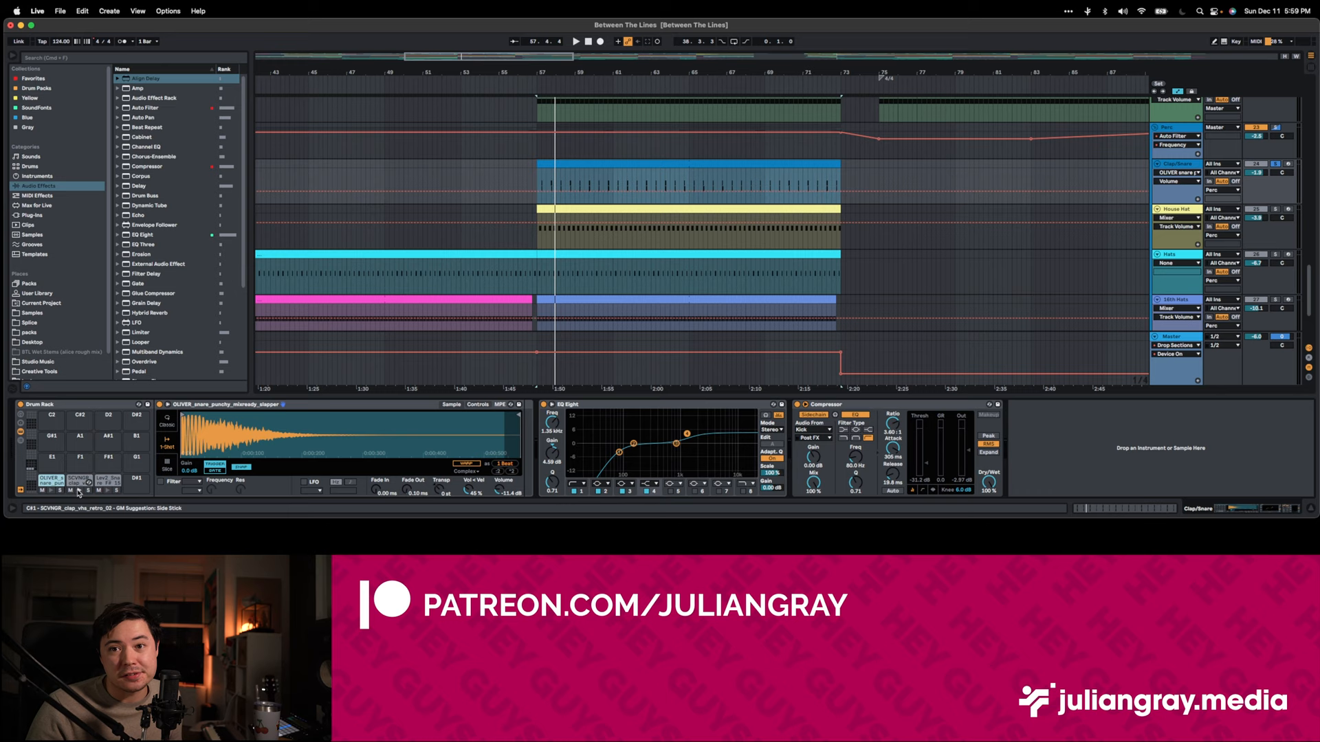
{"action": "left_click", "coordinate": [79, 479]}
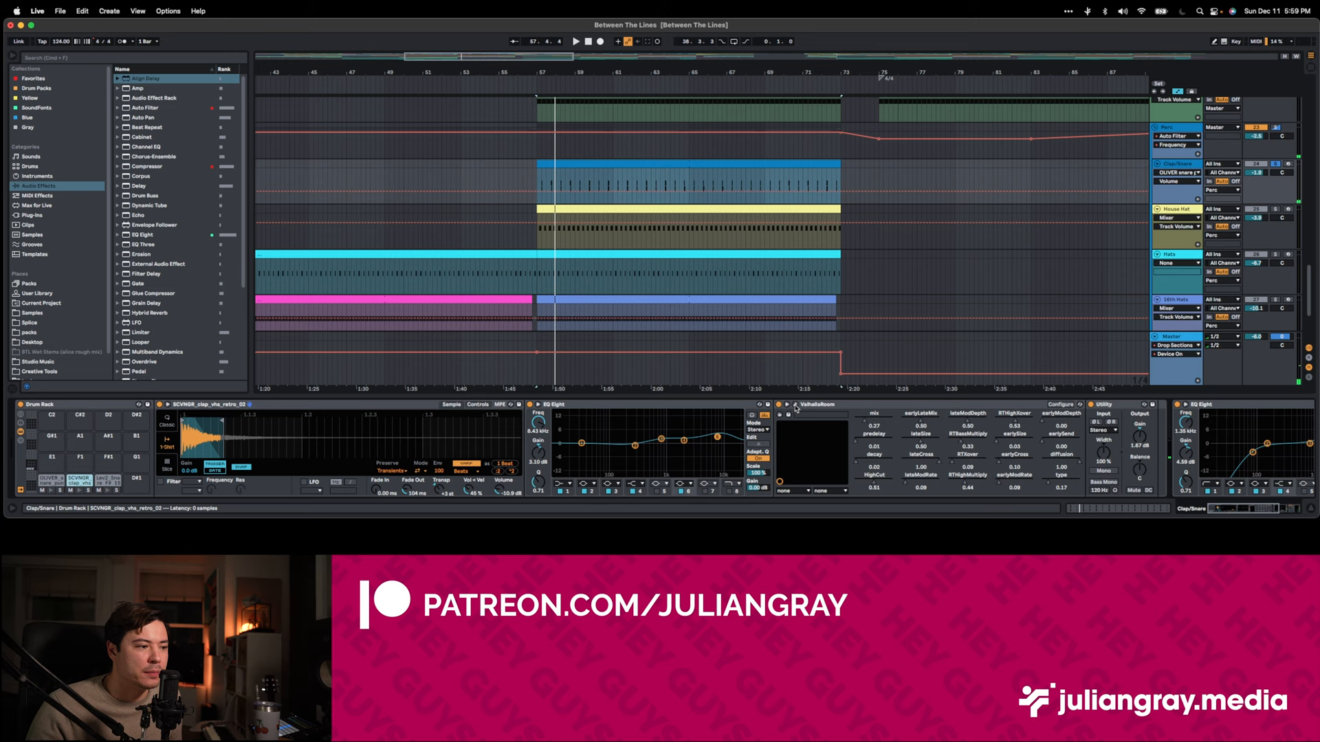
{"action": "left_click", "coordinate": [576, 160]}
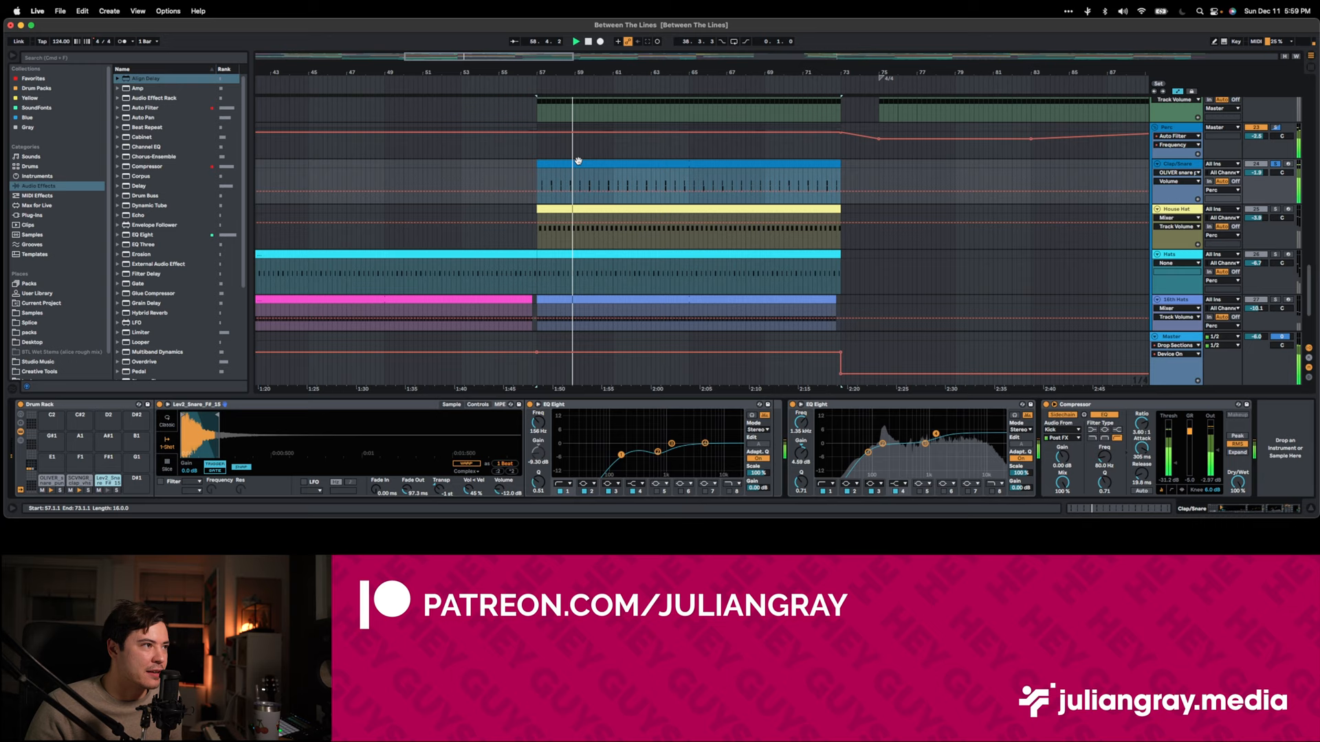